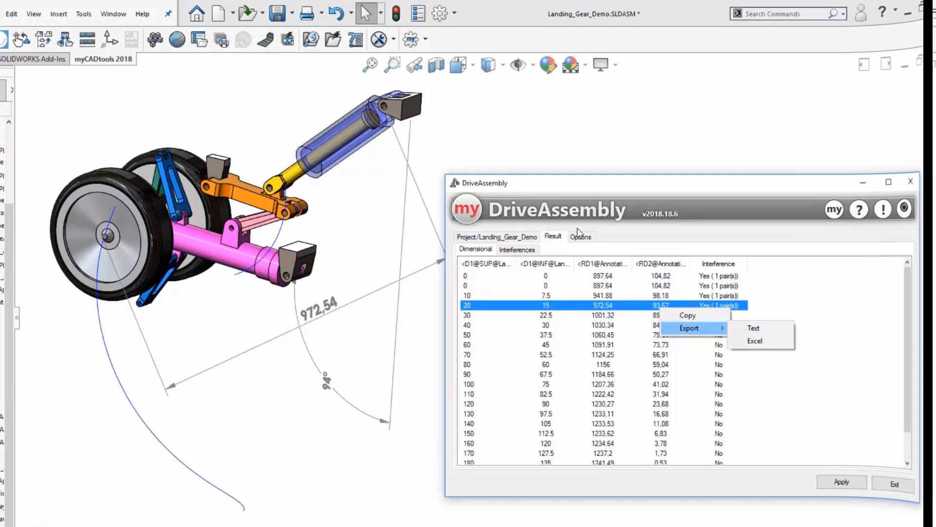
- Show the Interferences results listing the mount3-1 / strut1-1 clashes at the sweep positions
click(517, 249)
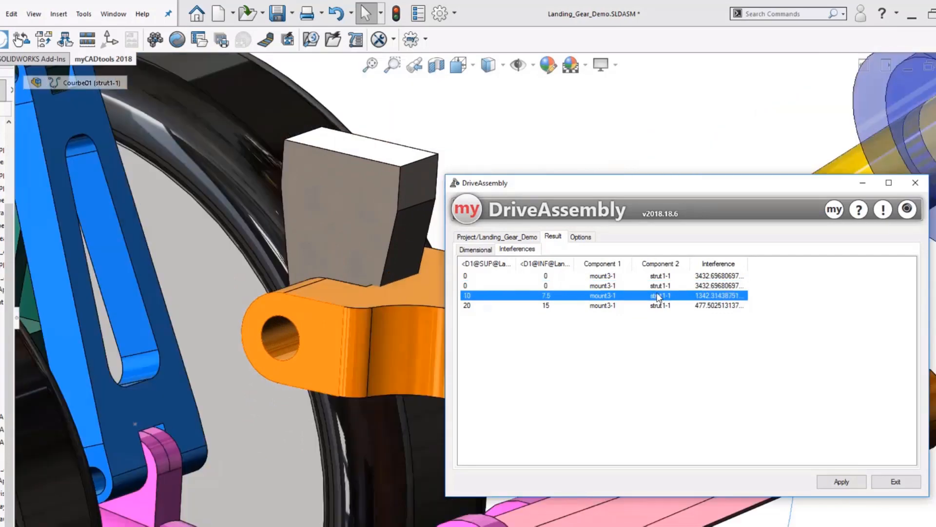
- Enable Create Body in the Project settings so link_arm-1 bodies are generated along the motion
click(497, 236)
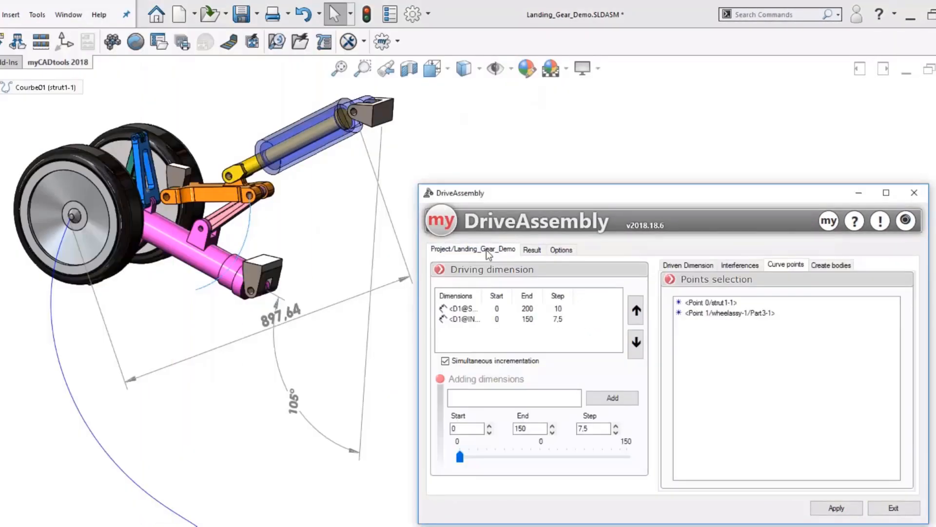
click(831, 265)
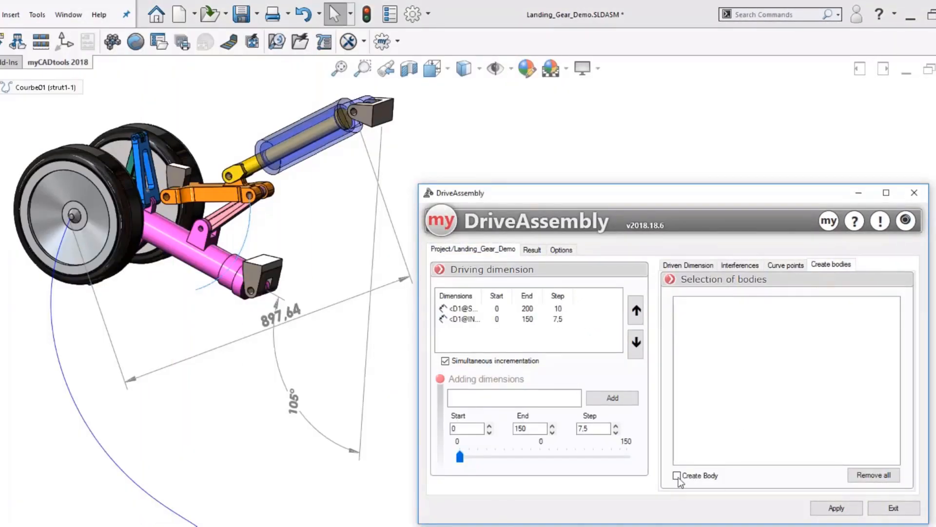
click(677, 475)
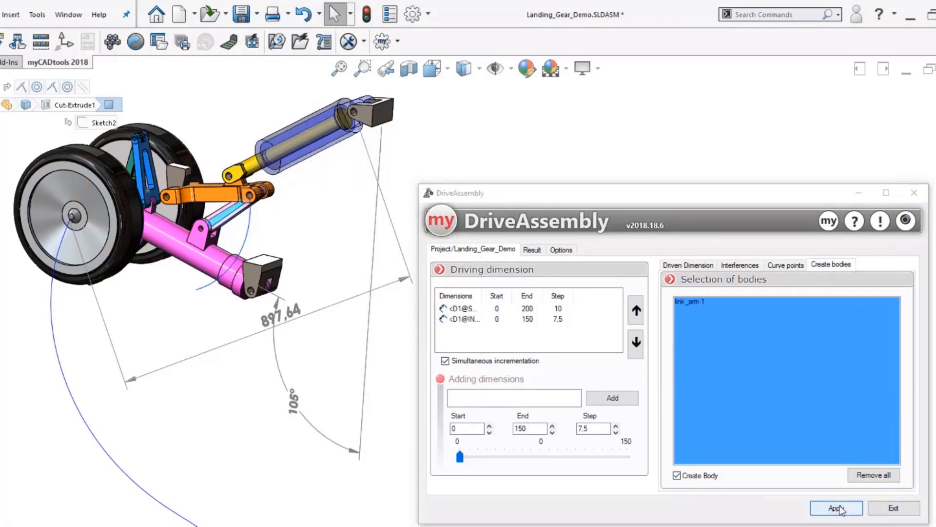
- Run the sweep to generate the link_arm-1 bodies, then slide D1@SUP to an intermediate gear position
click(836, 508)
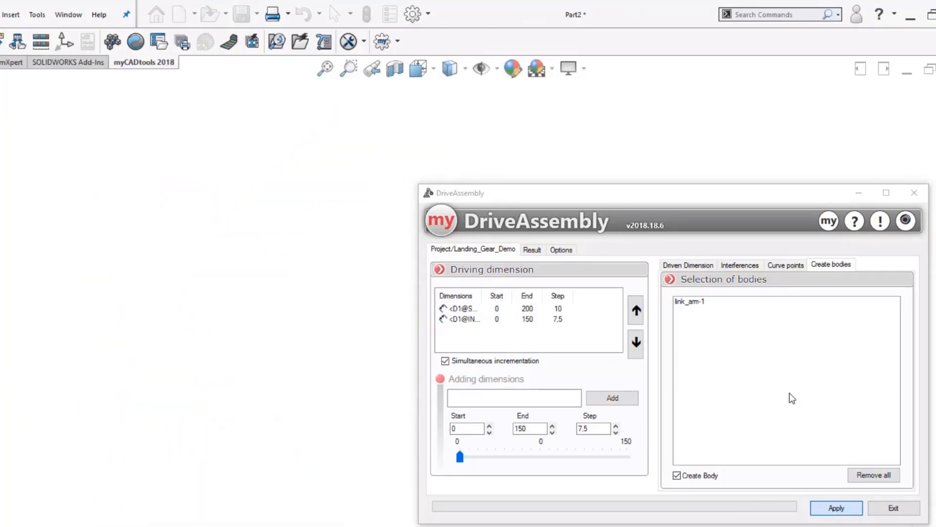
click(466, 308)
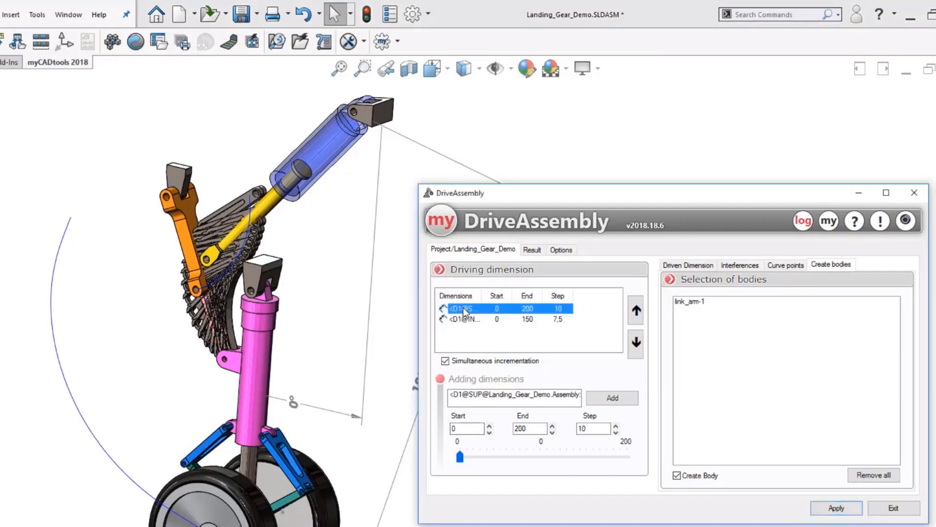
drag(459, 456, 579, 456)
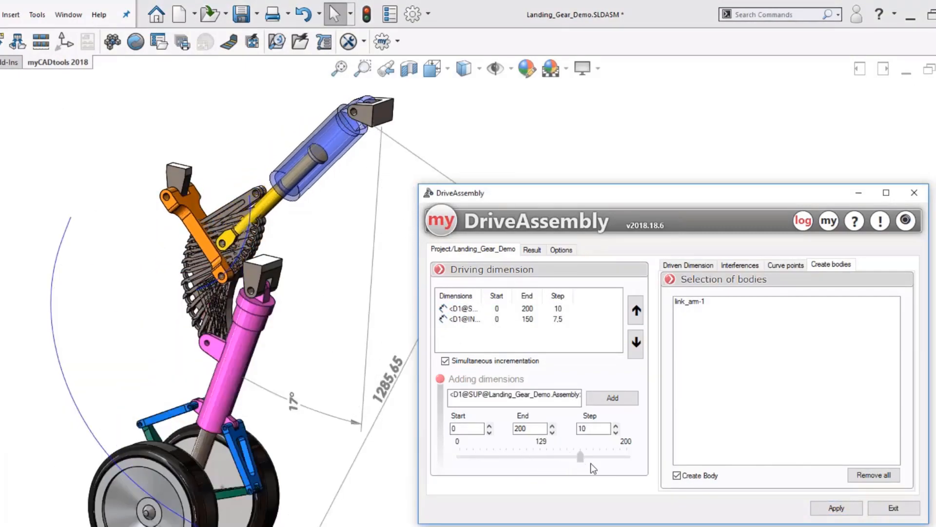